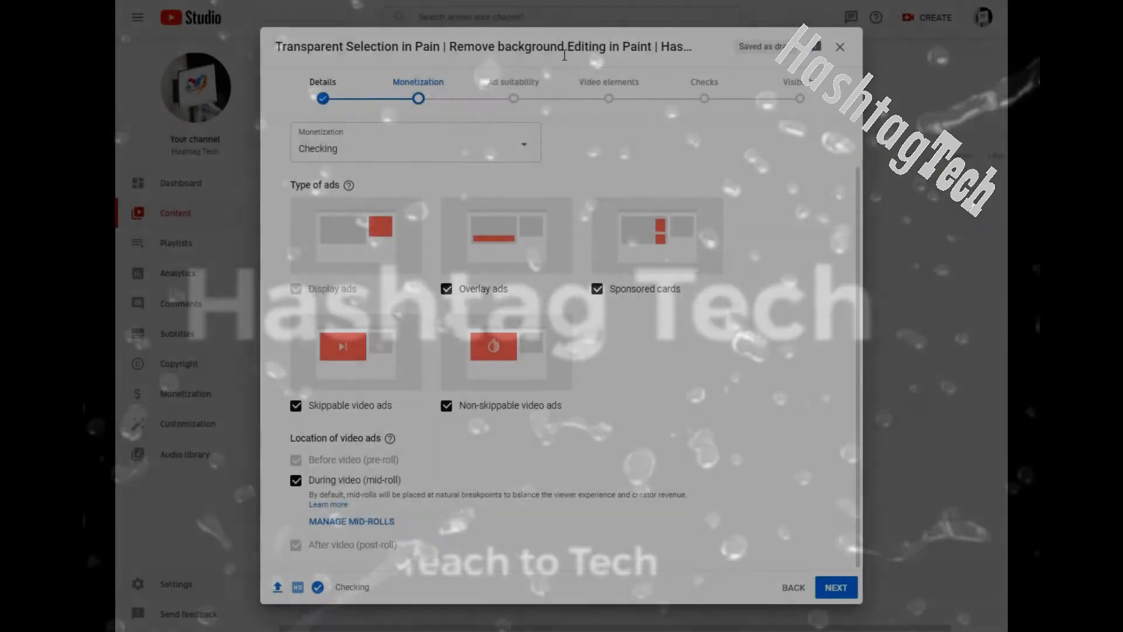
Open the ad breaks editor and close it without making changes.
double_click(320, 46)
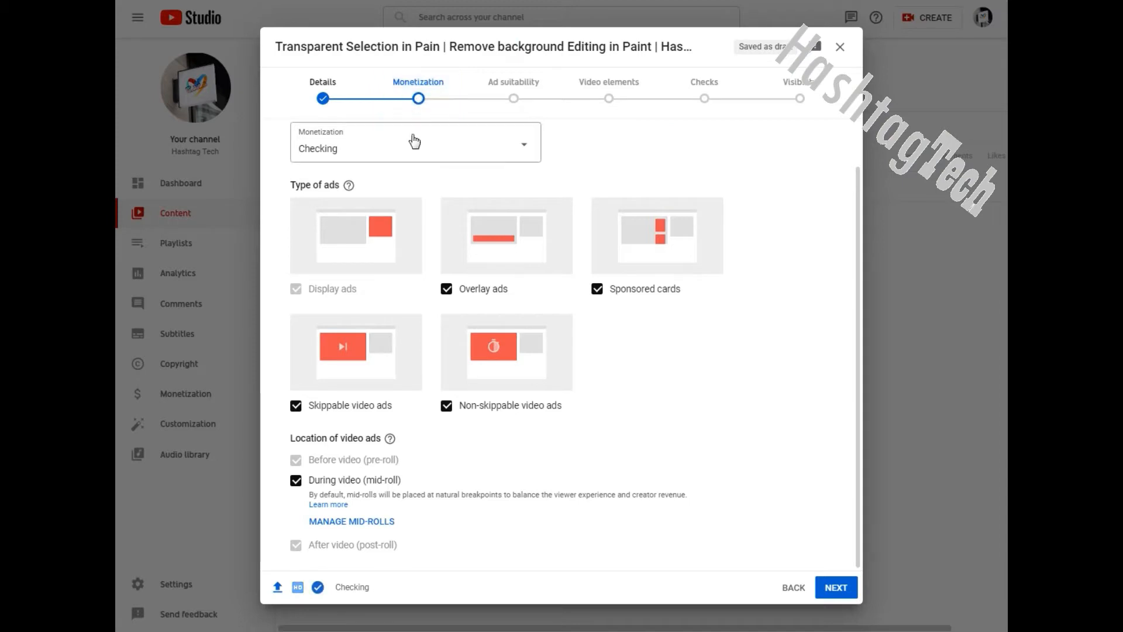
scroll(up, 3)
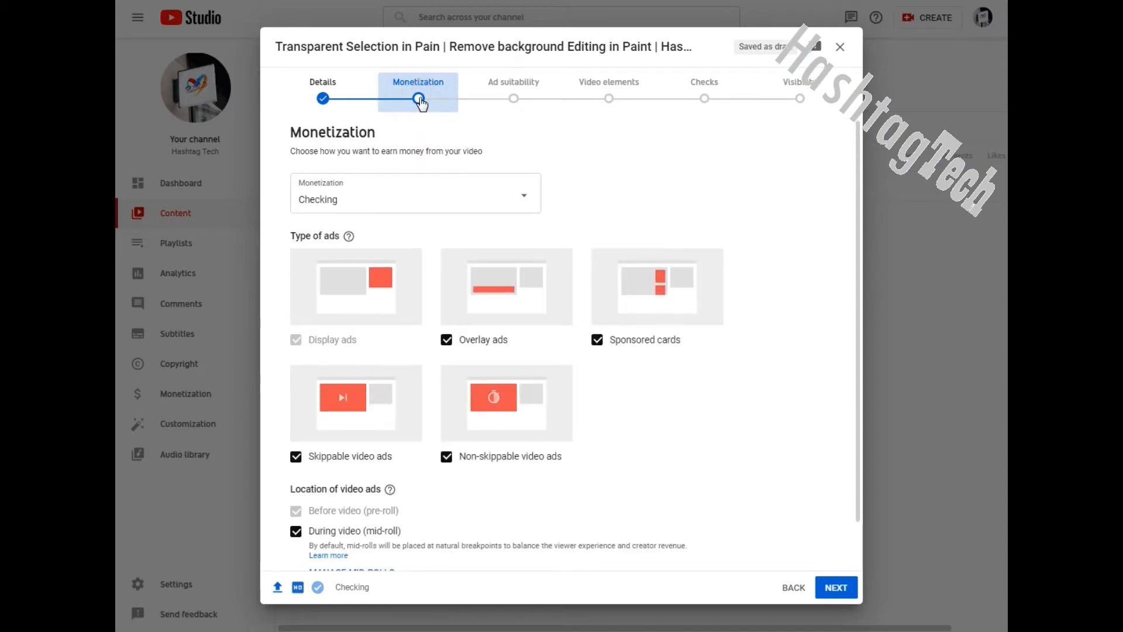
mouse_move(859, 214)
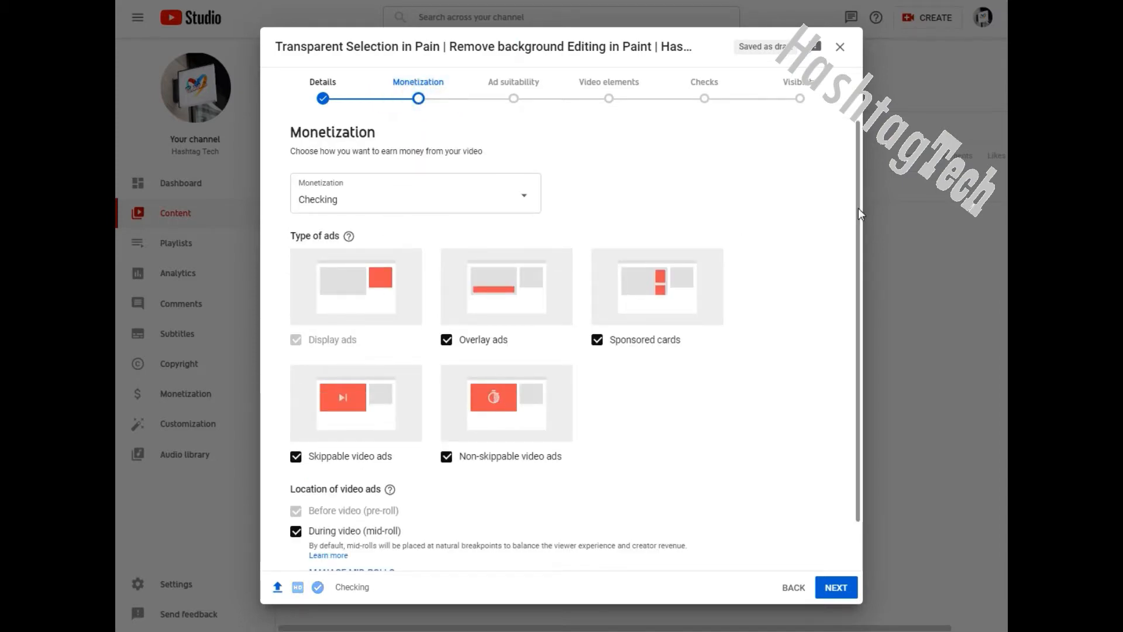
scroll(down, 3)
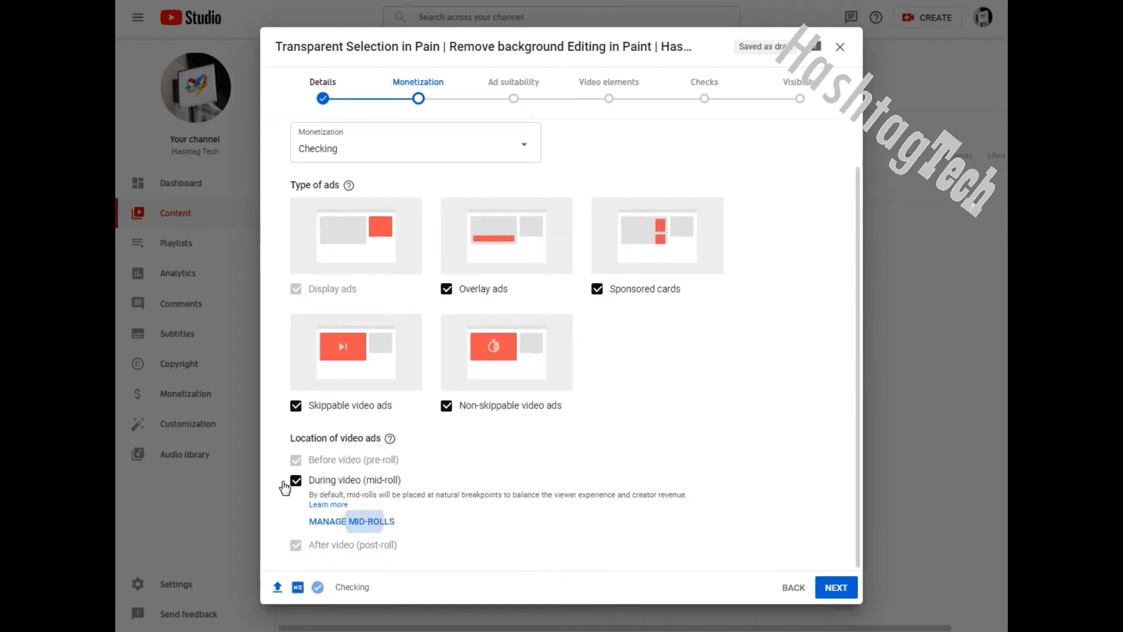
click(351, 521)
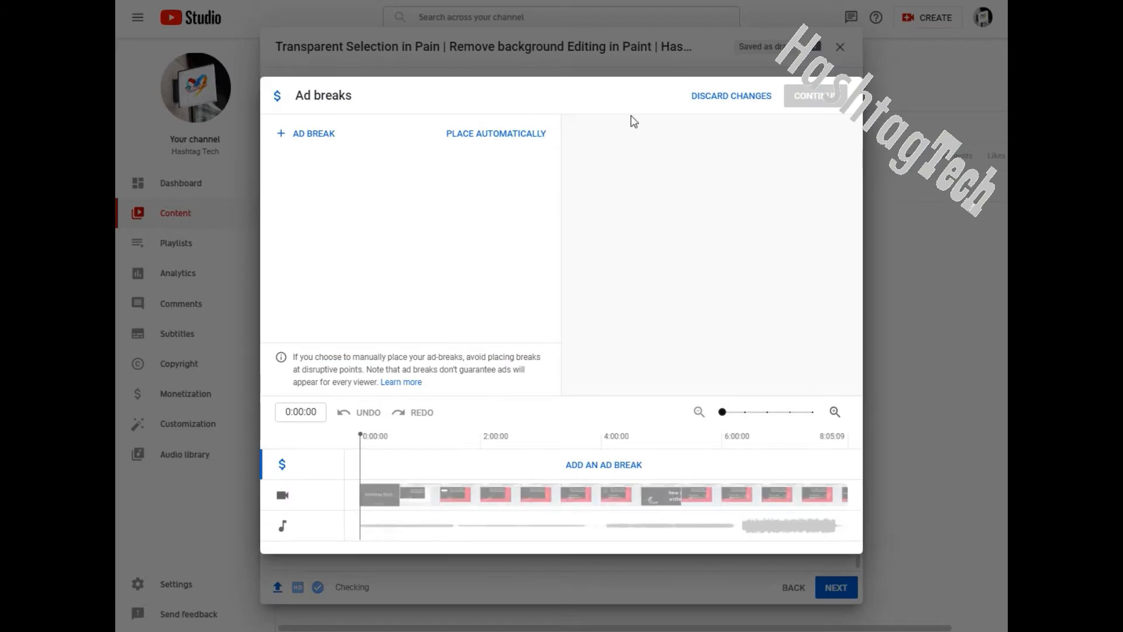
click(813, 95)
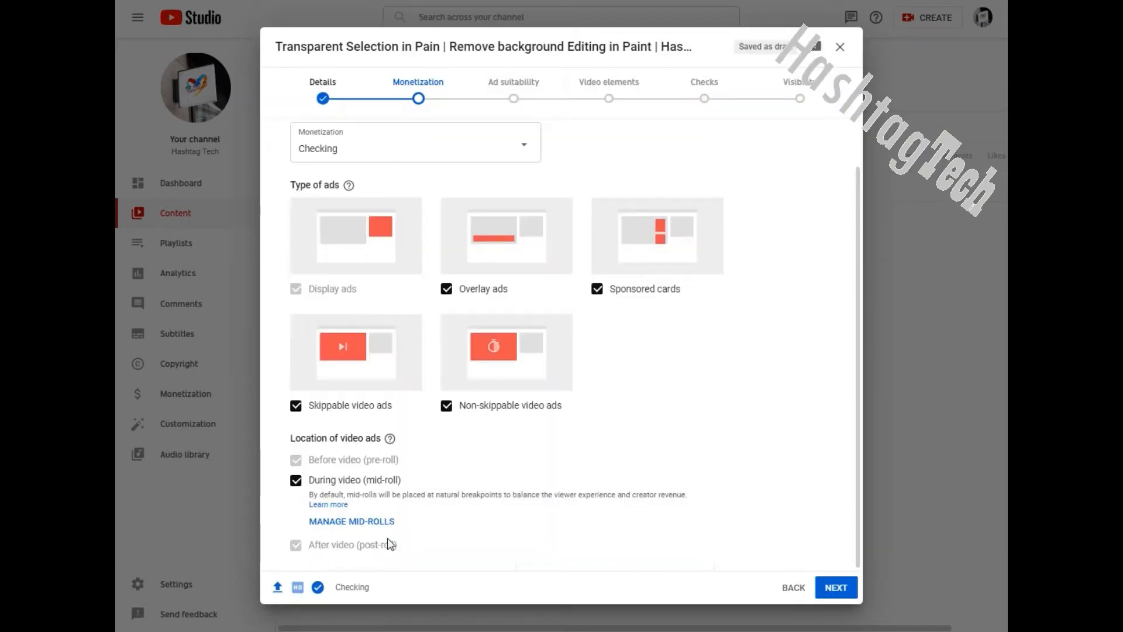
mouse_move(450, 497)
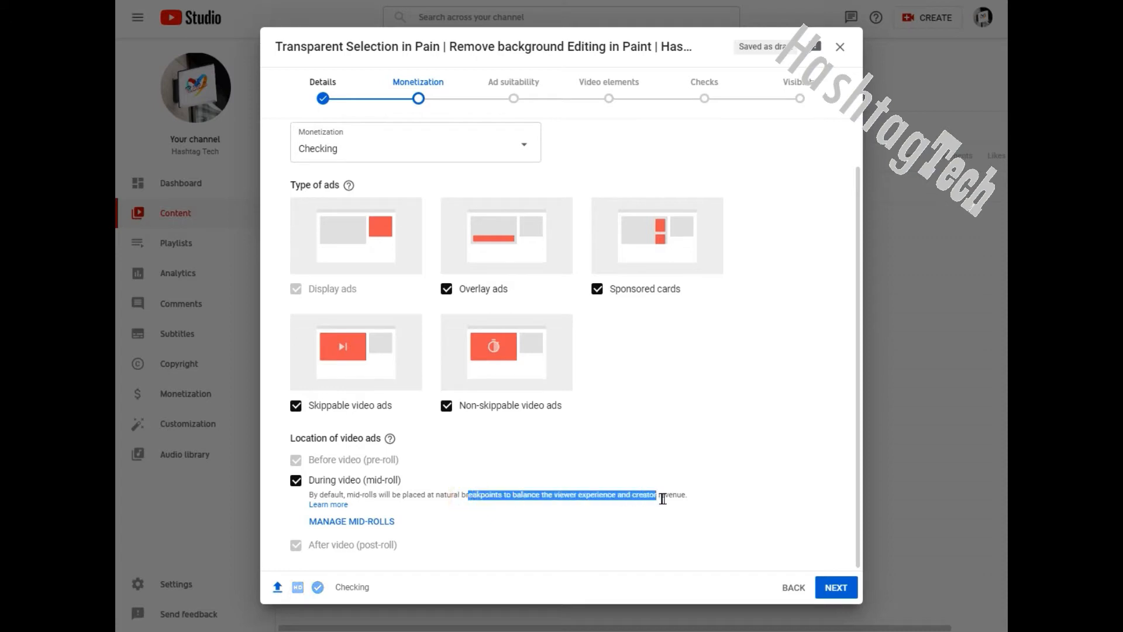
mouse_move(328, 504)
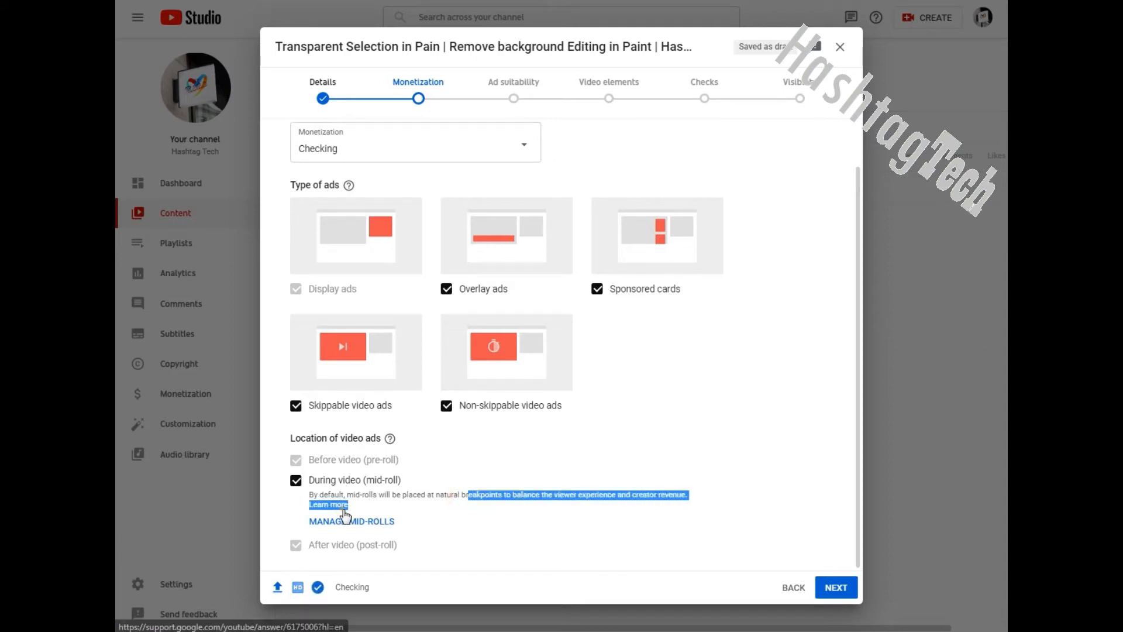
Read the YouTube Help article on managing mid-roll ad breaks.
click(329, 505)
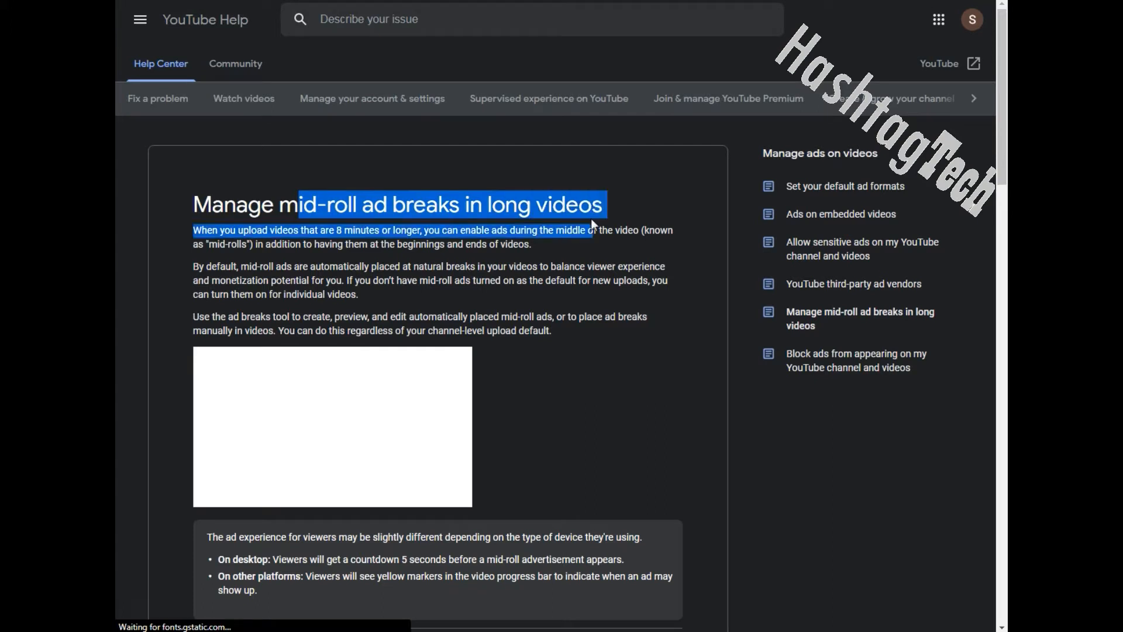
double_click(497, 205)
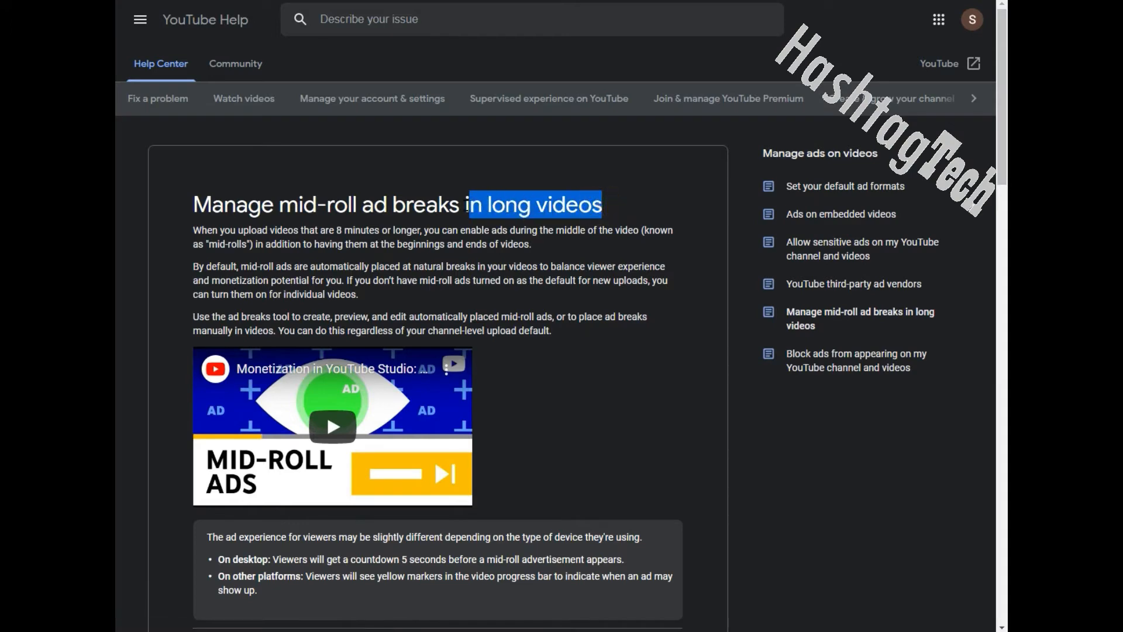
scroll(down, 3)
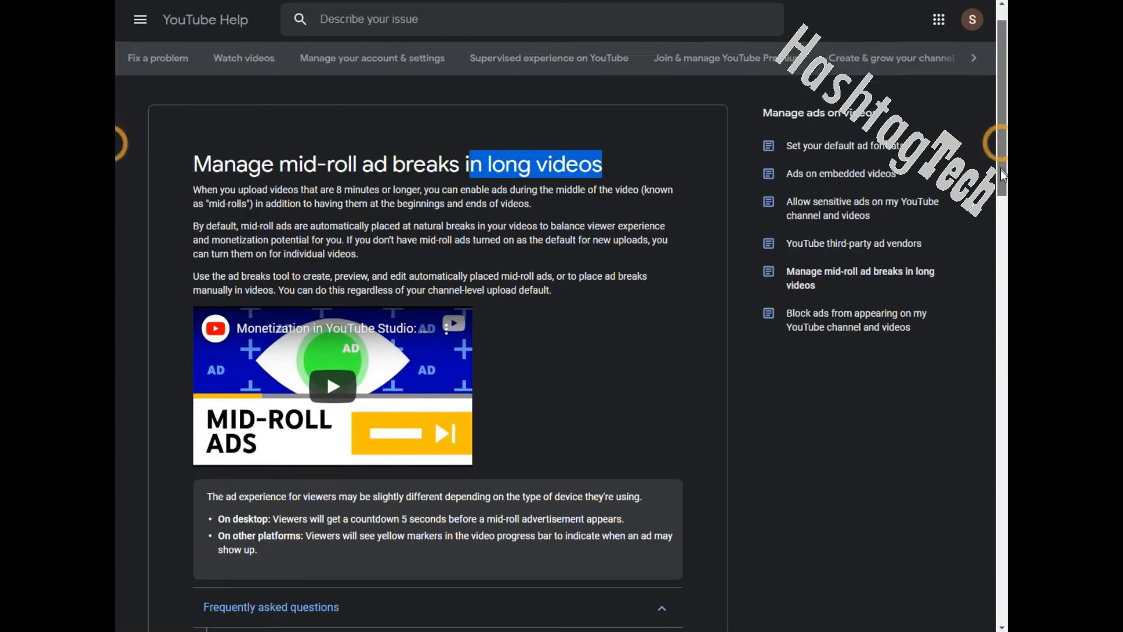
scroll(down, 3)
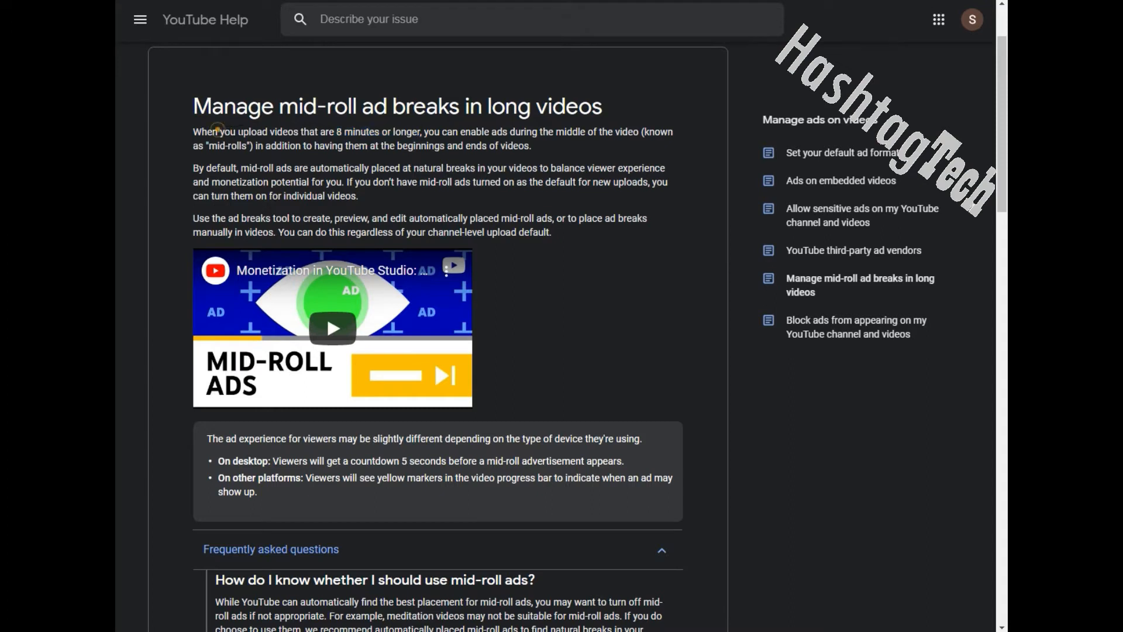
drag(217, 131, 367, 132)
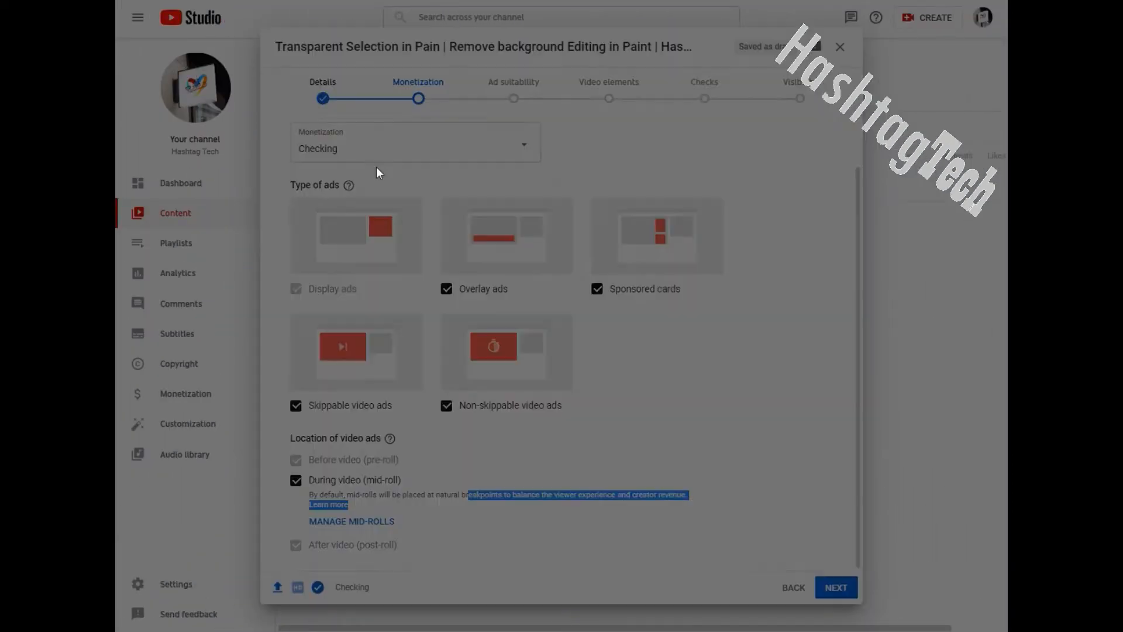
In the ad breaks editor, add ad breaks, placing the first at 0:00:00.
click(352, 521)
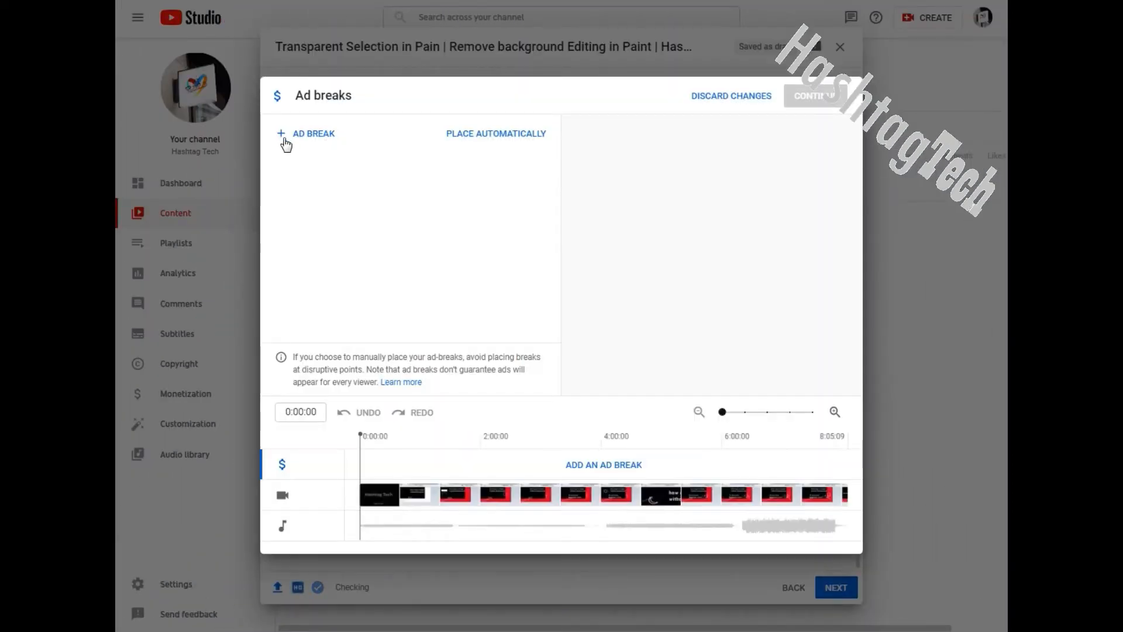
click(372, 444)
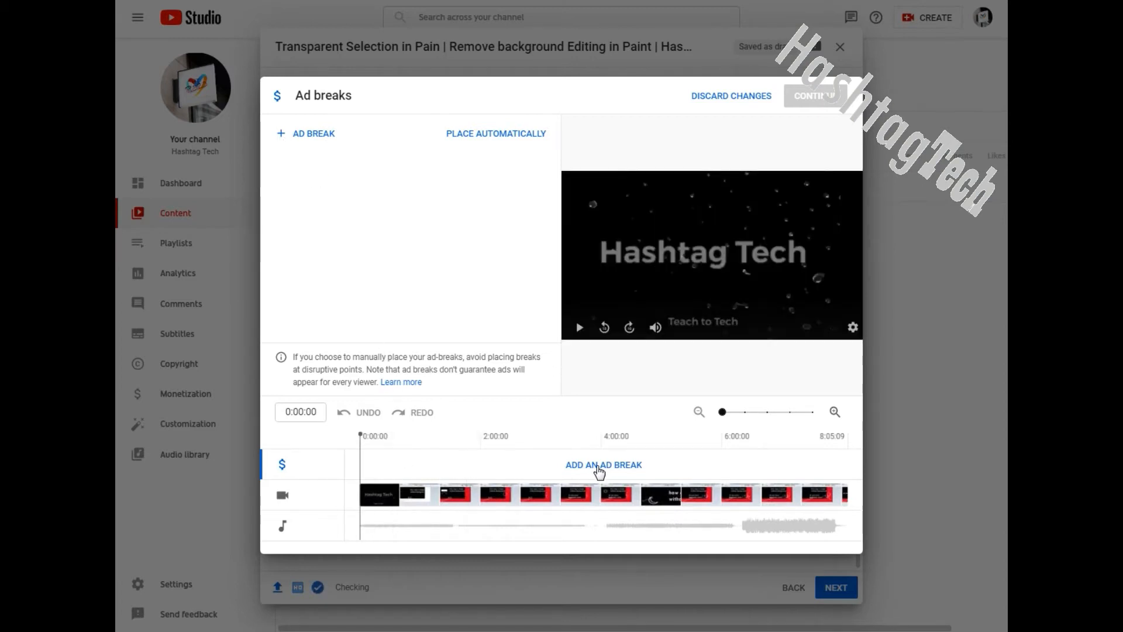
mouse_move(511, 377)
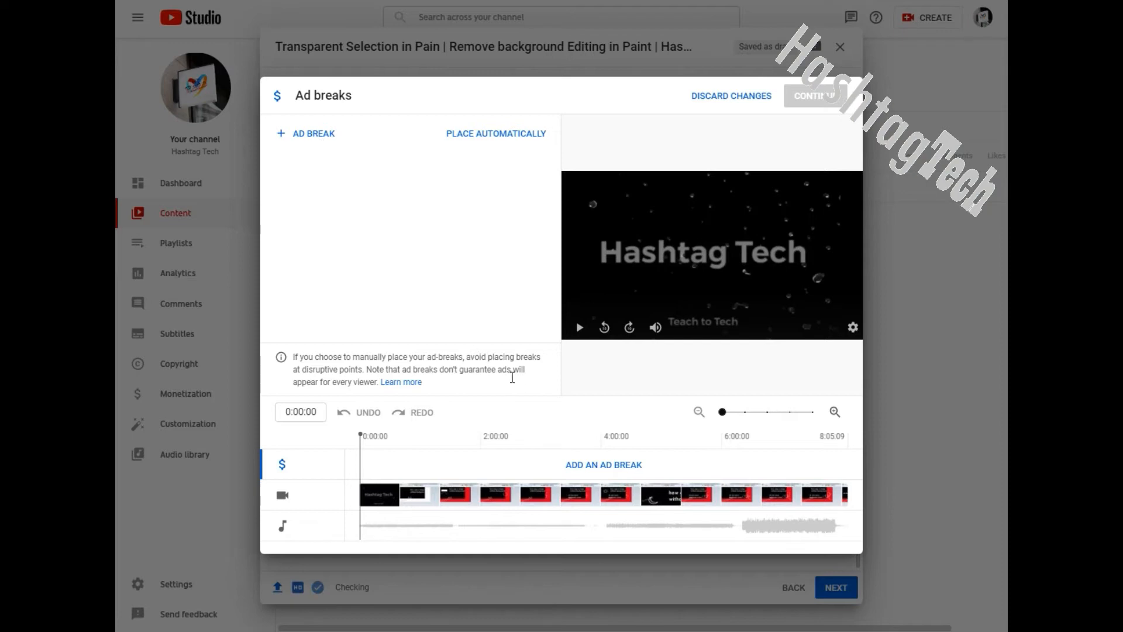
click(306, 134)
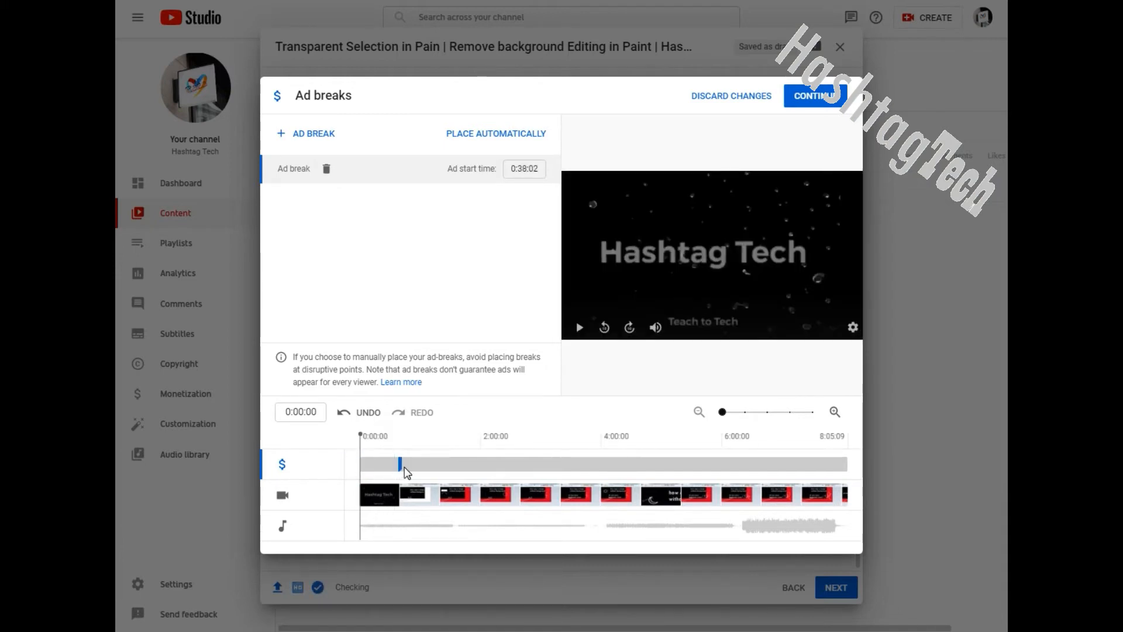
drag(379, 436, 399, 435)
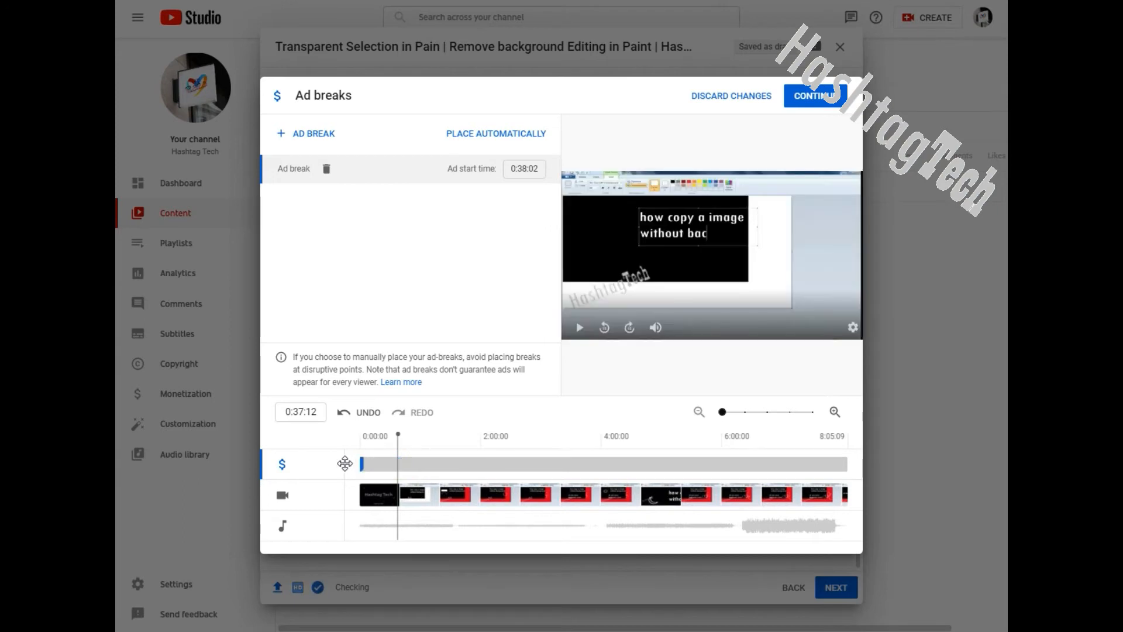
click(305, 133)
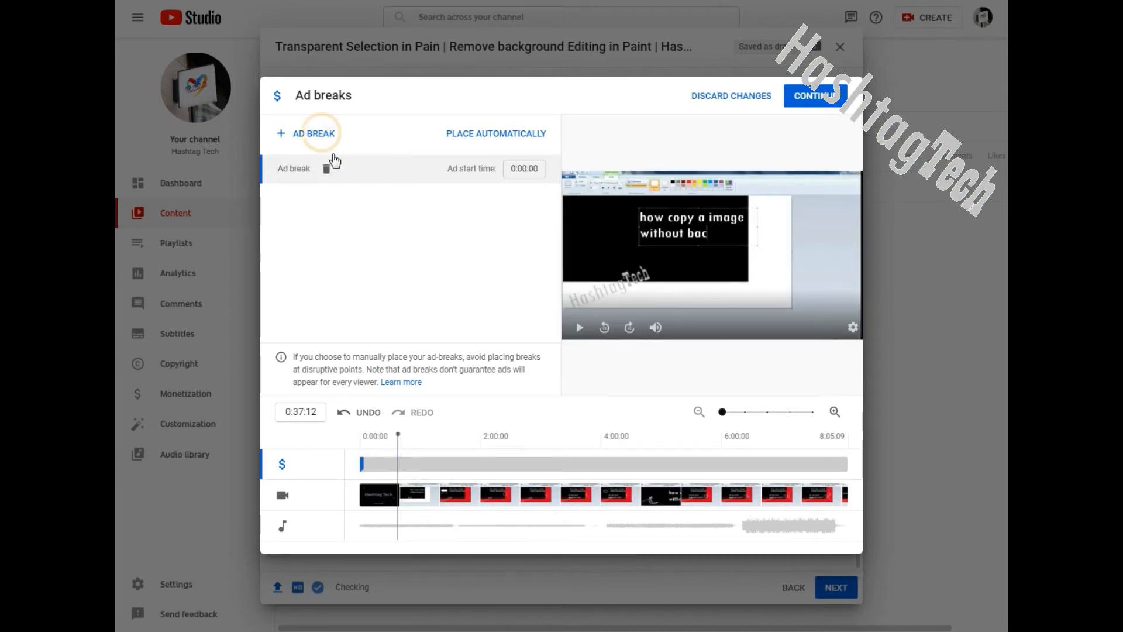
Add two more ad breaks, positioned at 2:36:19 and 7:54:02.
click(305, 133)
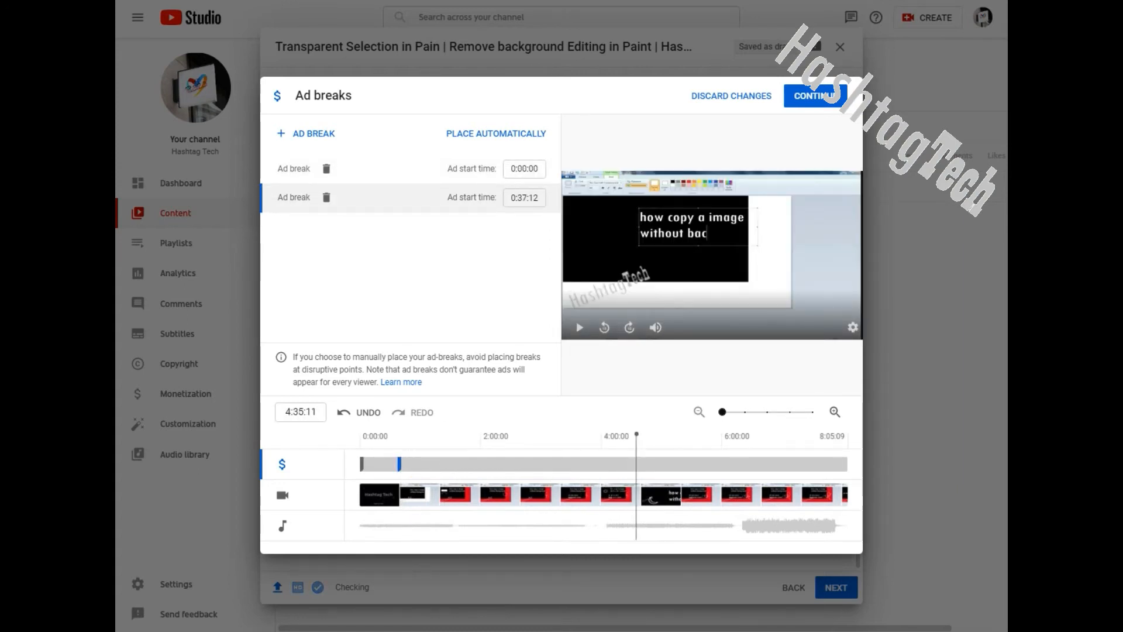
click(399, 464)
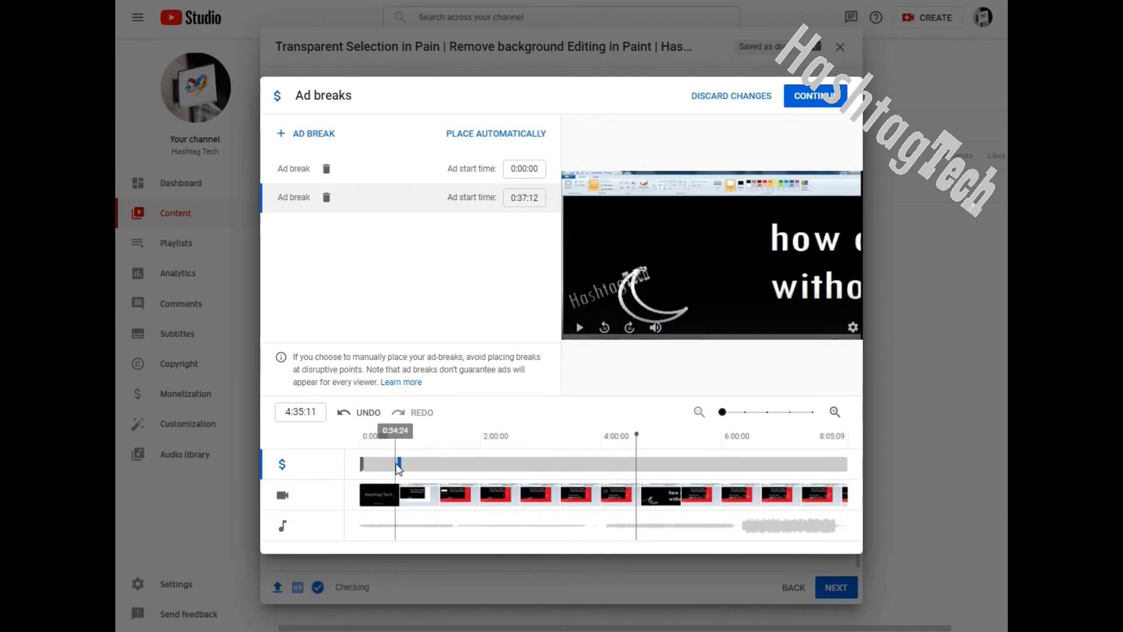
click(399, 464)
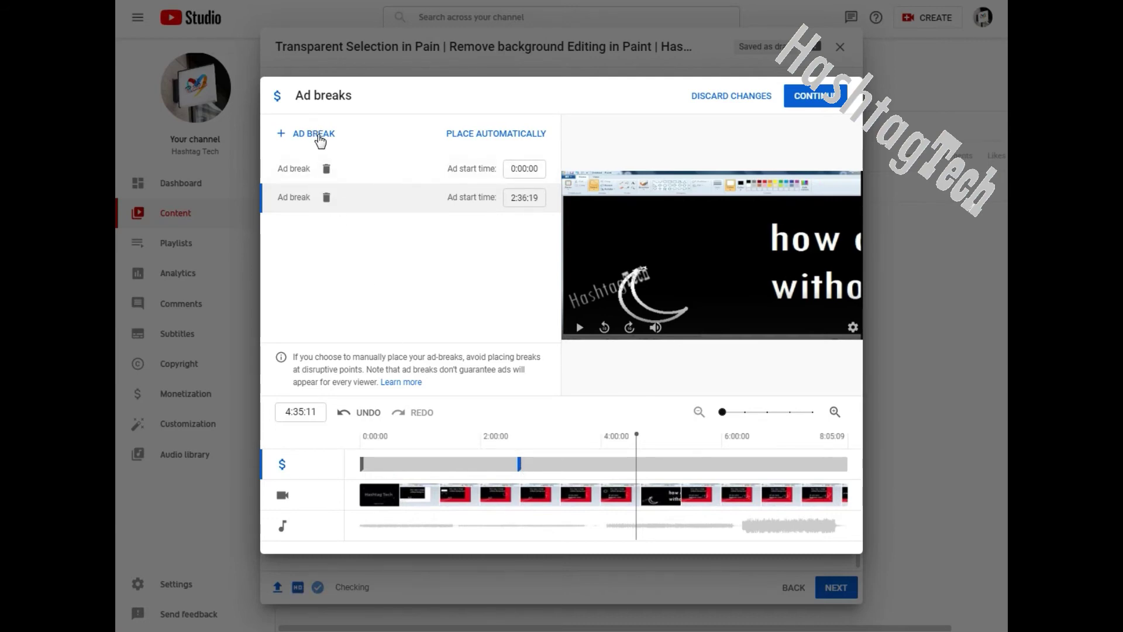
click(306, 133)
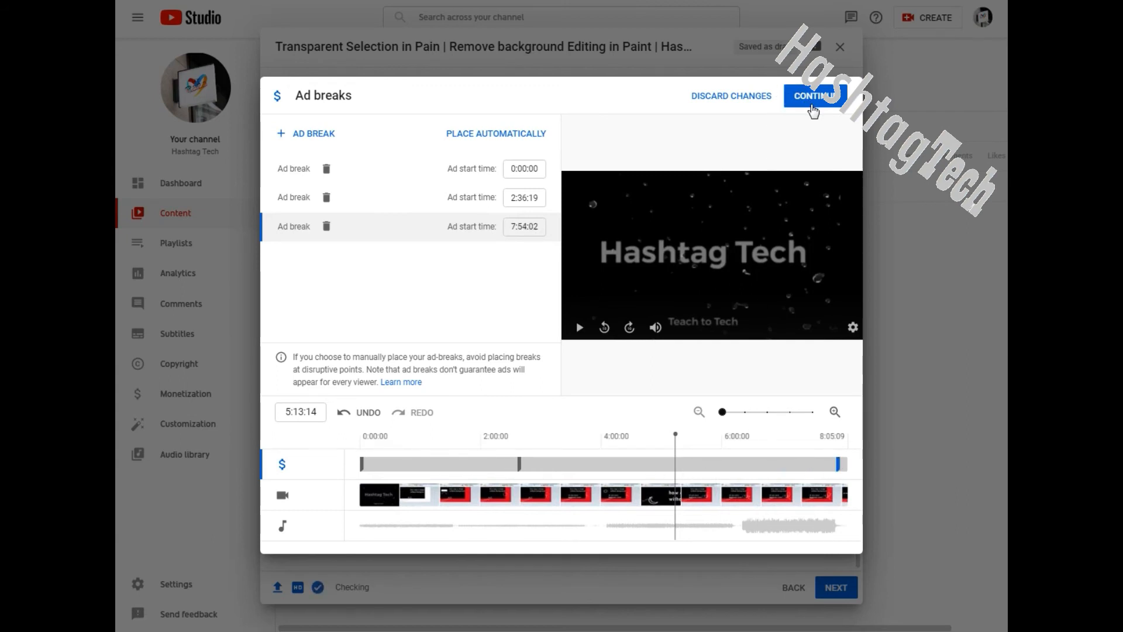
Confirm the three ad breaks and return to the monetization step.
click(814, 96)
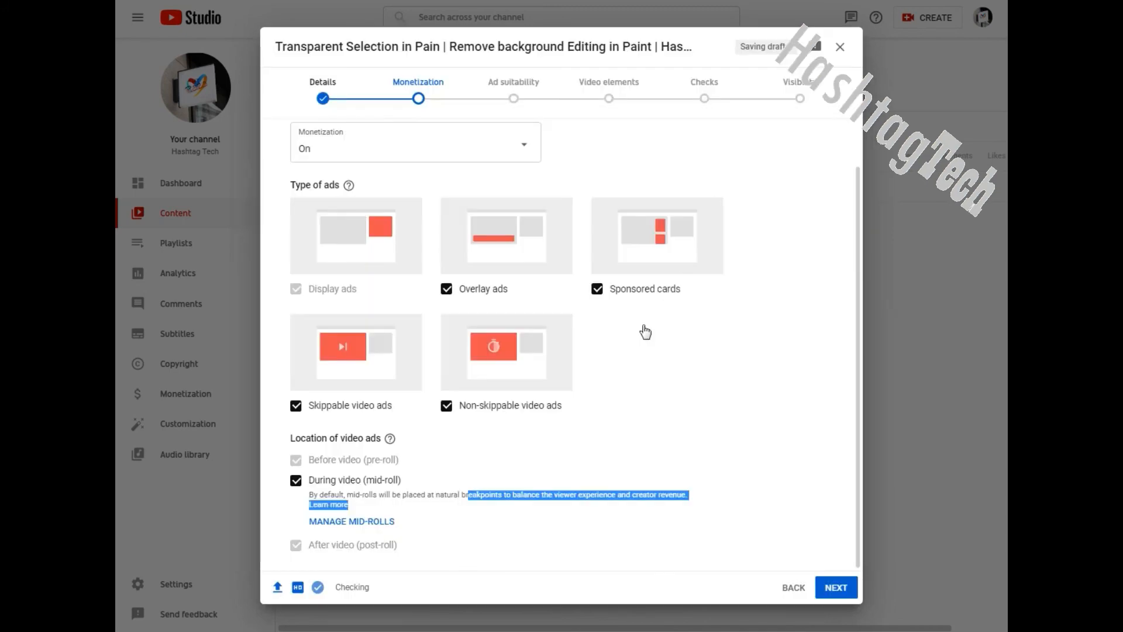
mouse_move(499, 298)
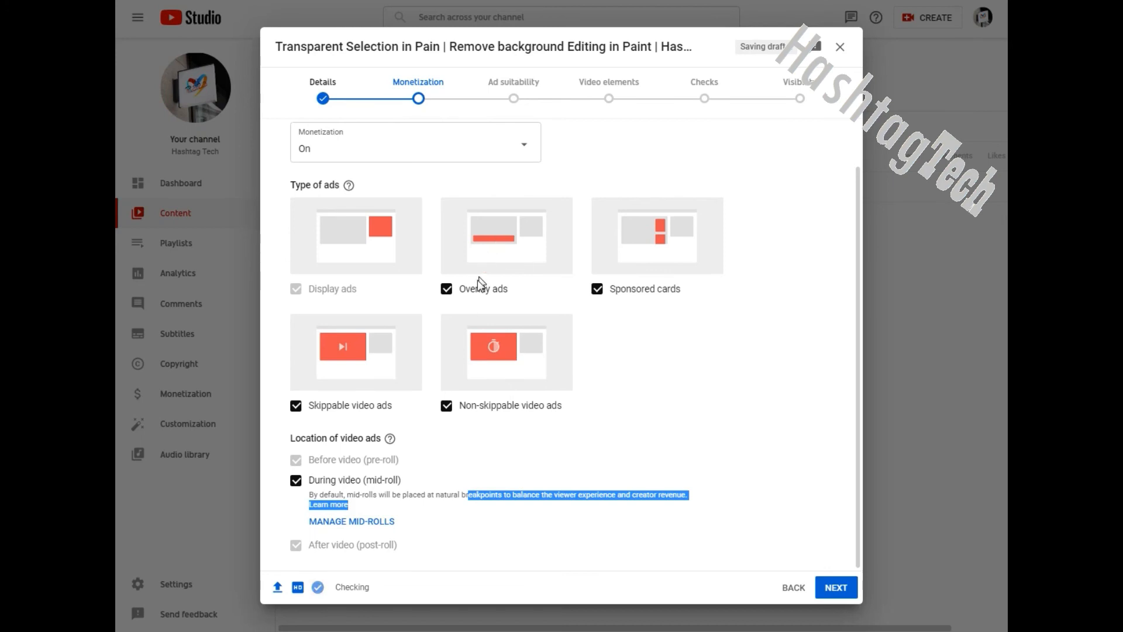
mouse_move(537, 389)
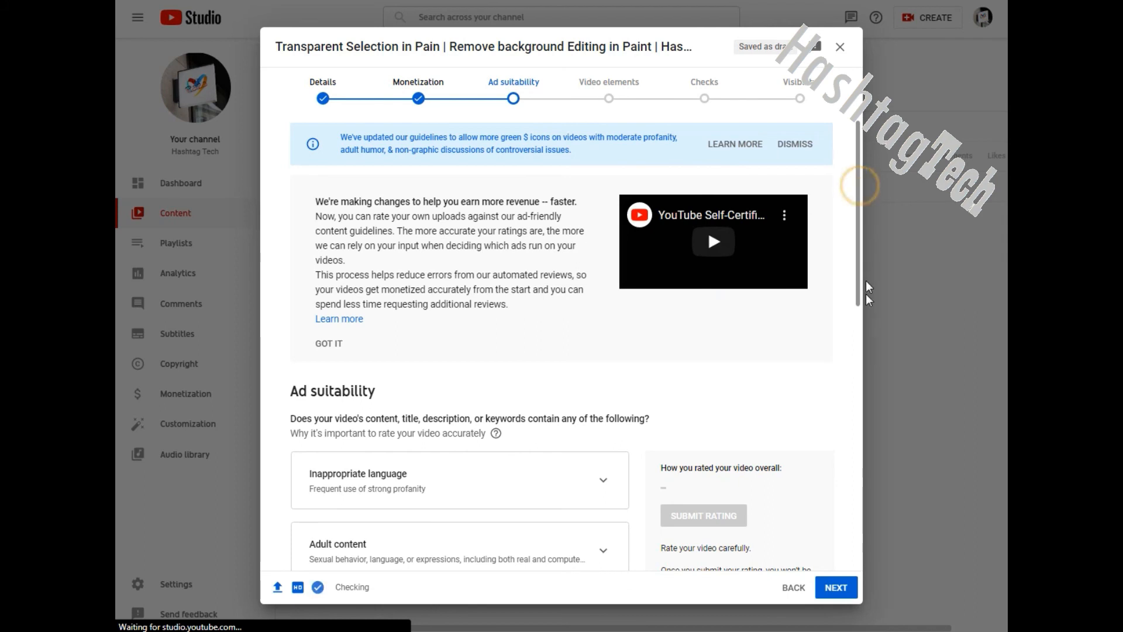
Tick 'None of the above' in the Ad suitability list.
scroll(down, 3)
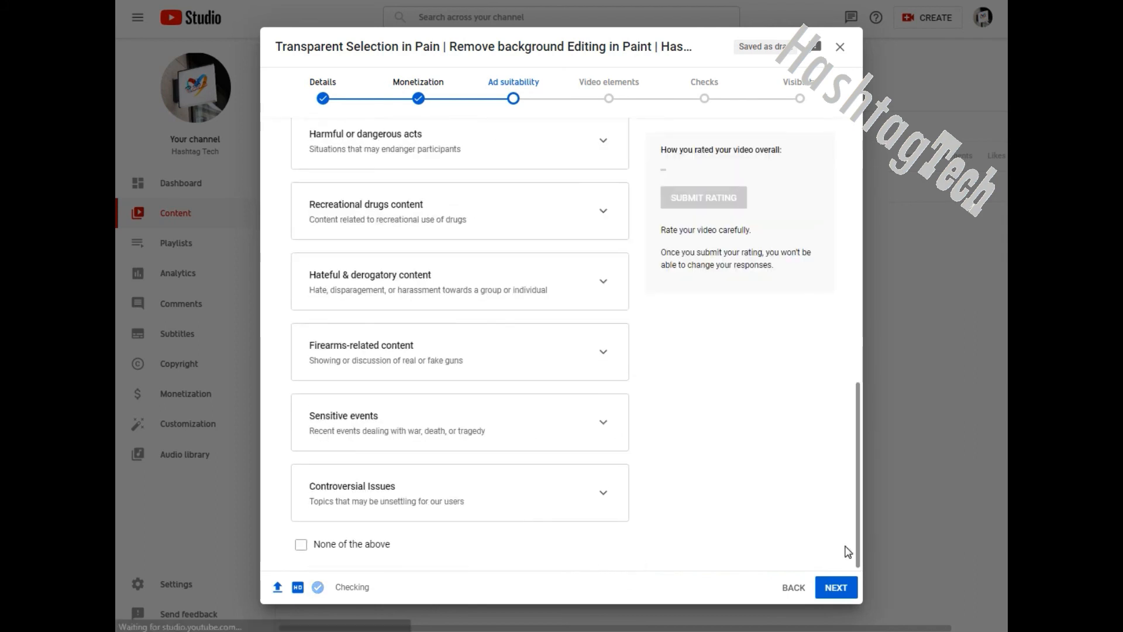
mouse_move(351, 552)
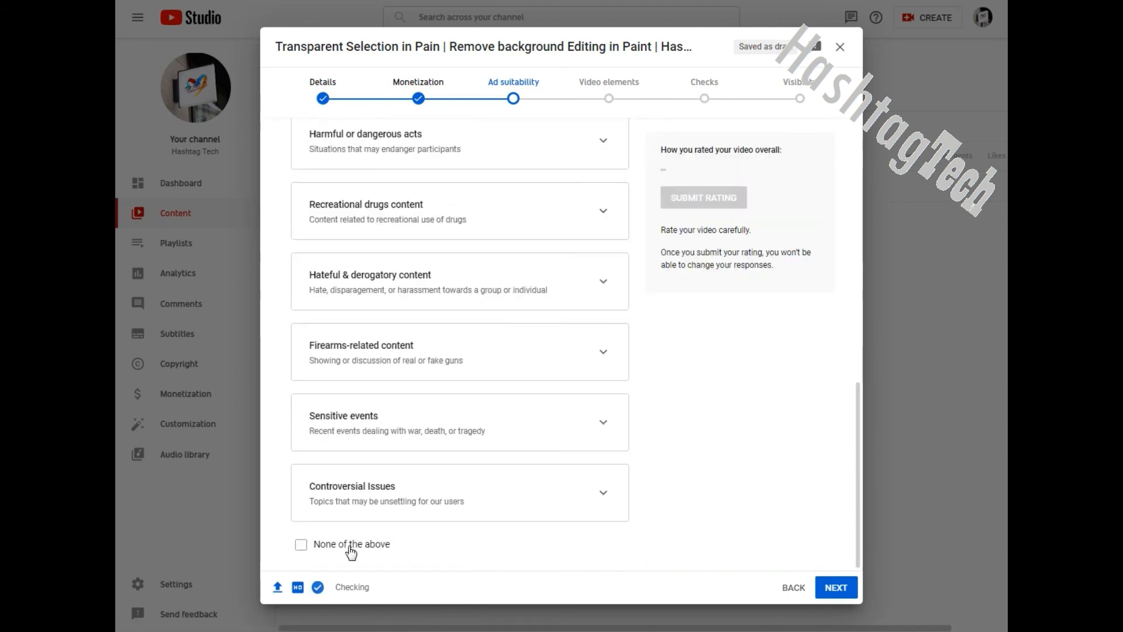
click(301, 544)
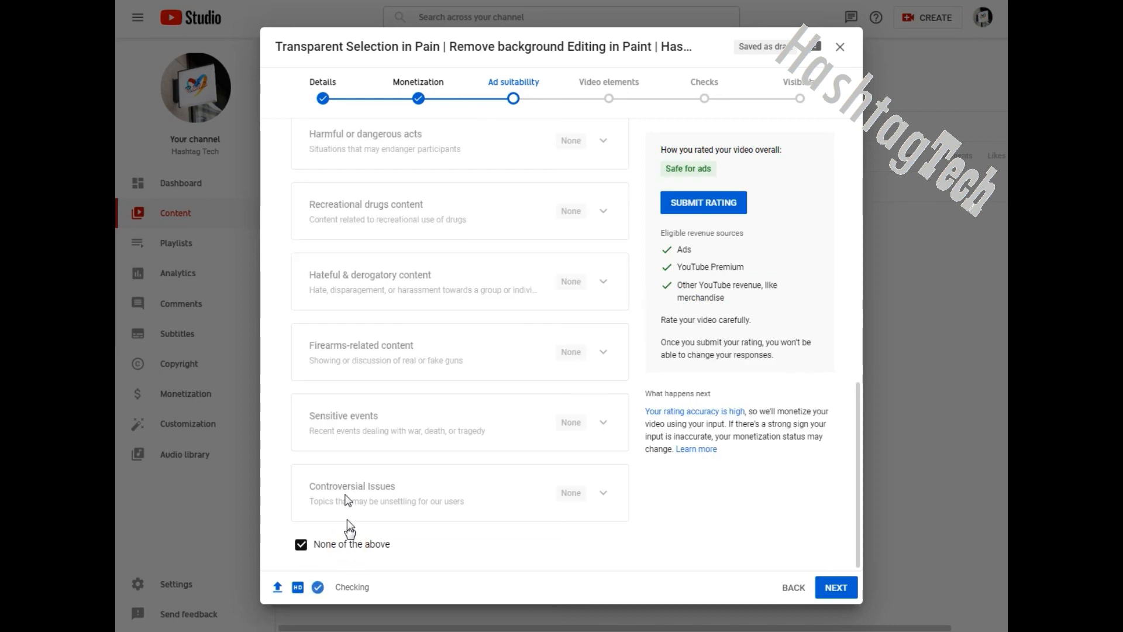
mouse_move(377, 152)
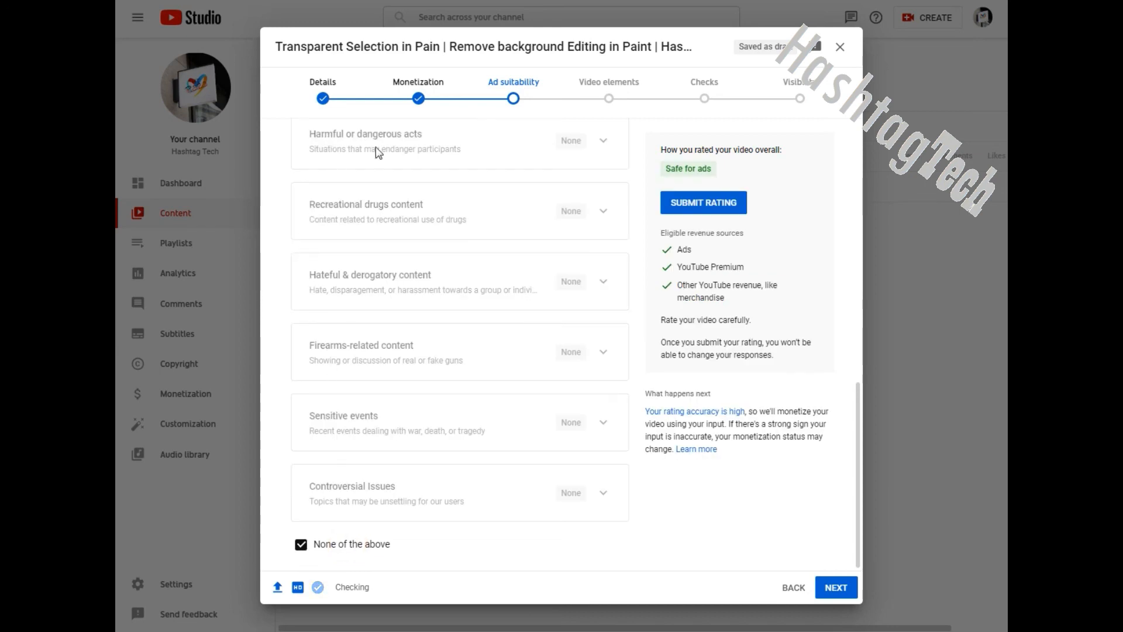